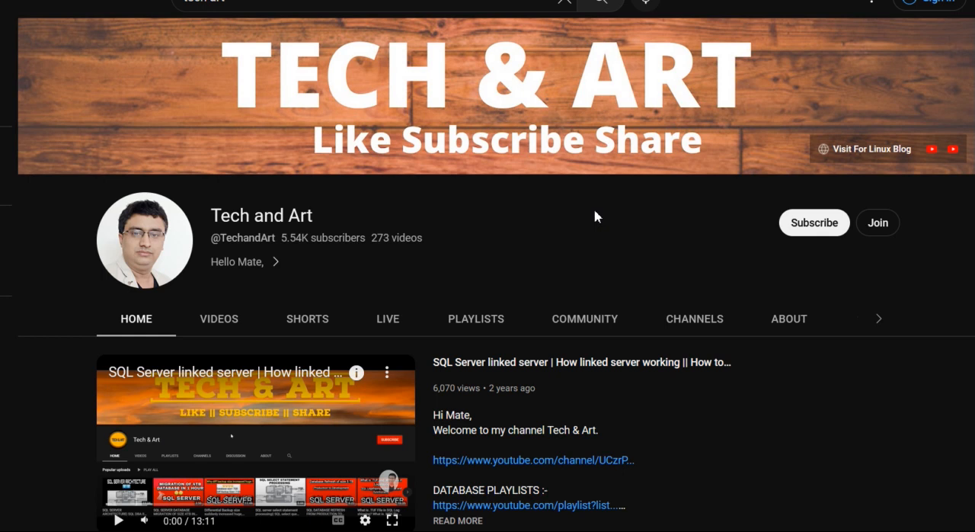
mouse_move(472, 438)
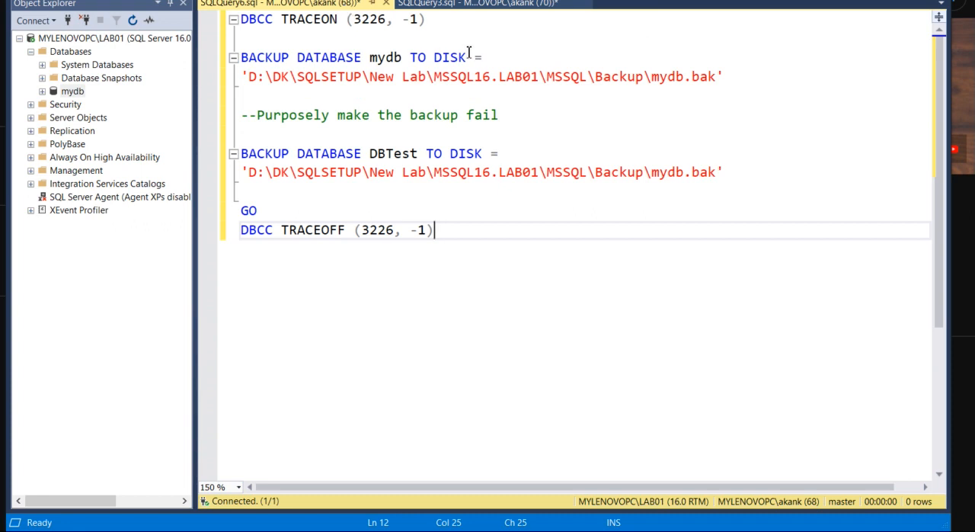
mouse_move(735, 92)
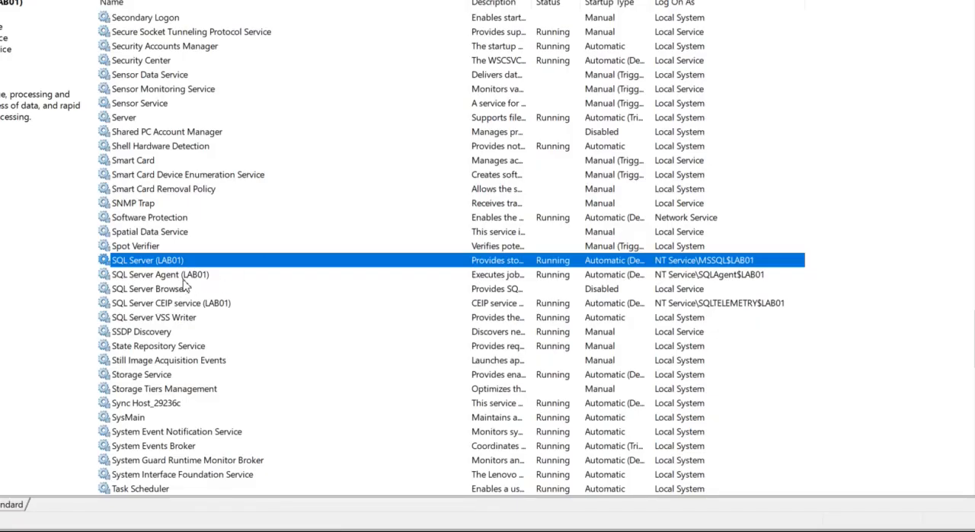
Start the SQL Server Agent (LAB01) service and refresh Object Explorer so it shows enabled.
click(160, 274)
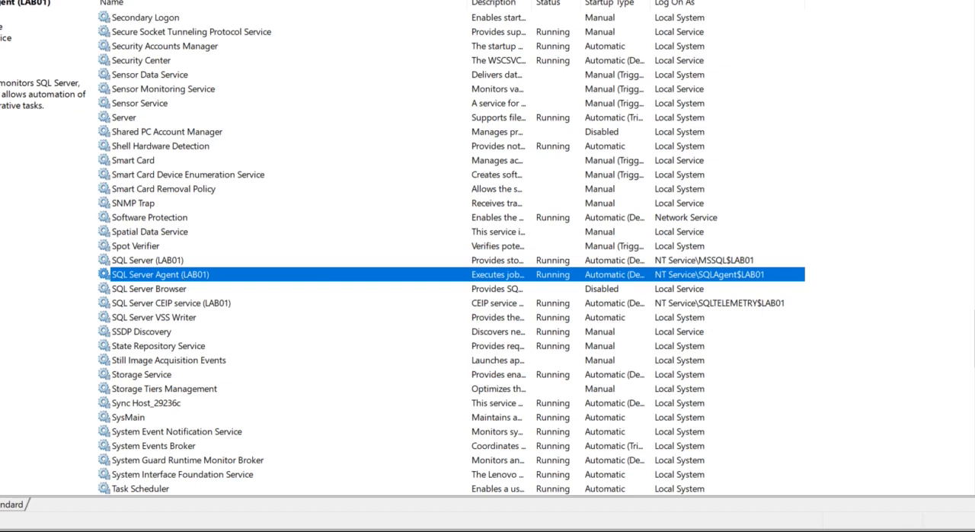
mouse_move(451, 302)
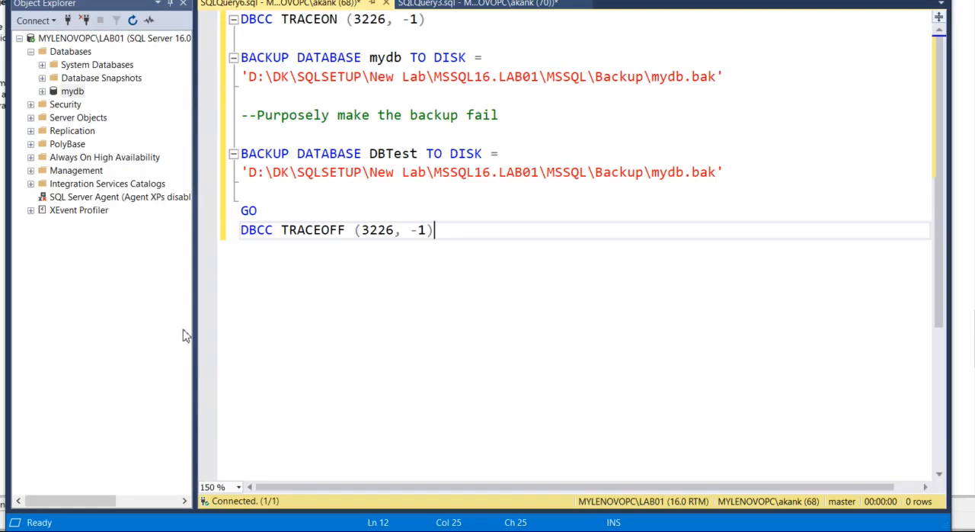
right_click(99, 196)
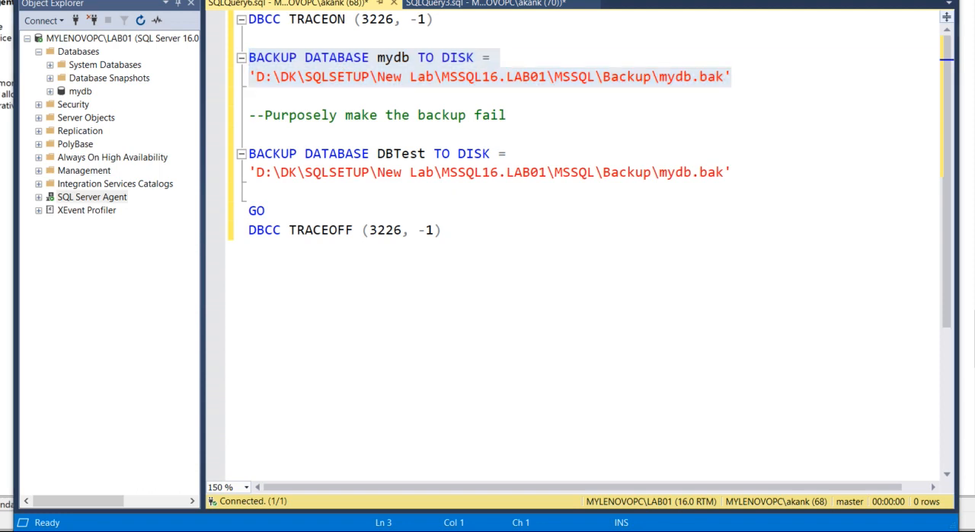
mouse_move(17, 40)
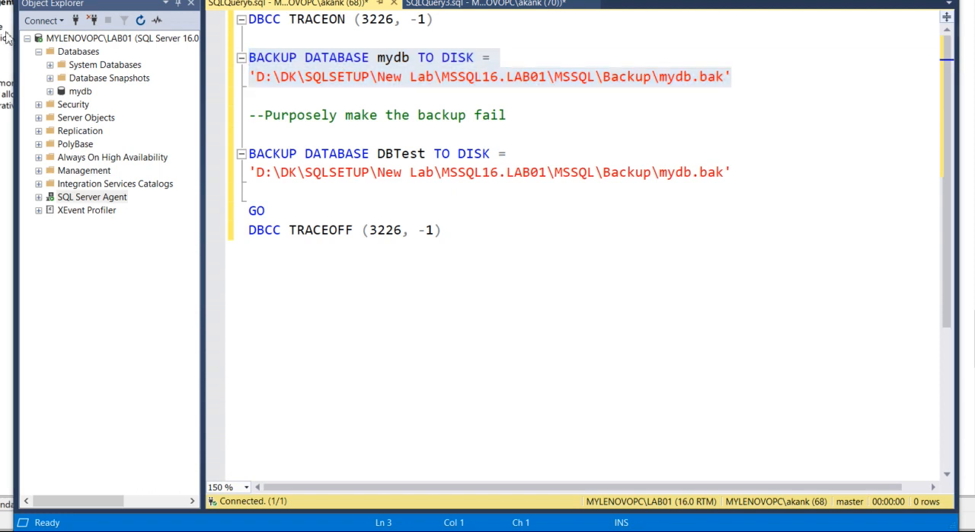
mouse_move(592, 91)
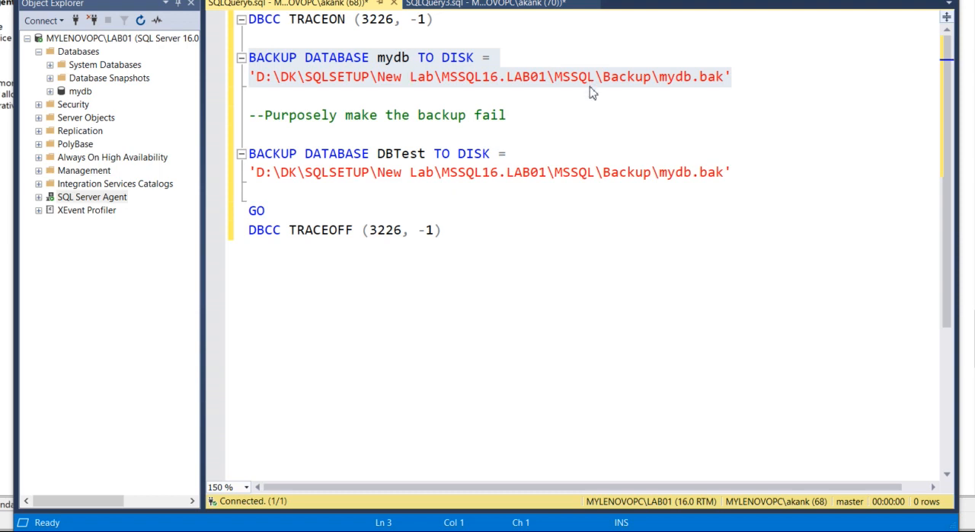
mouse_move(594, 176)
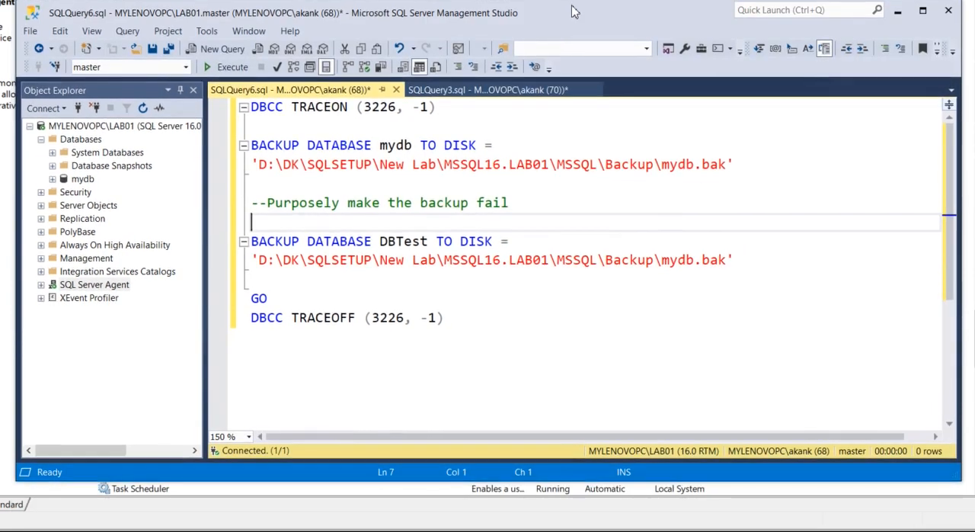
Run the BACKUP DATABASE mydb statement and refresh the error log to show its success entry.
drag(311, 164, 723, 165)
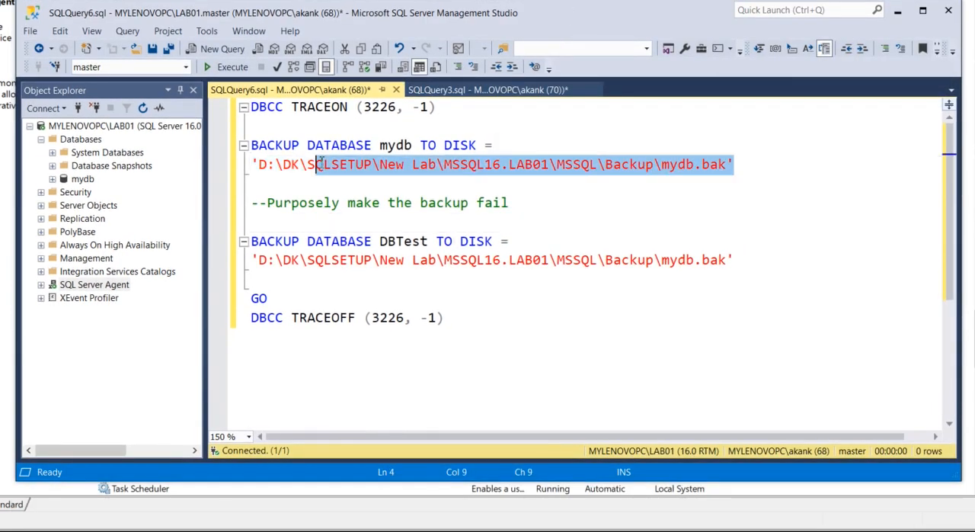
click(229, 67)
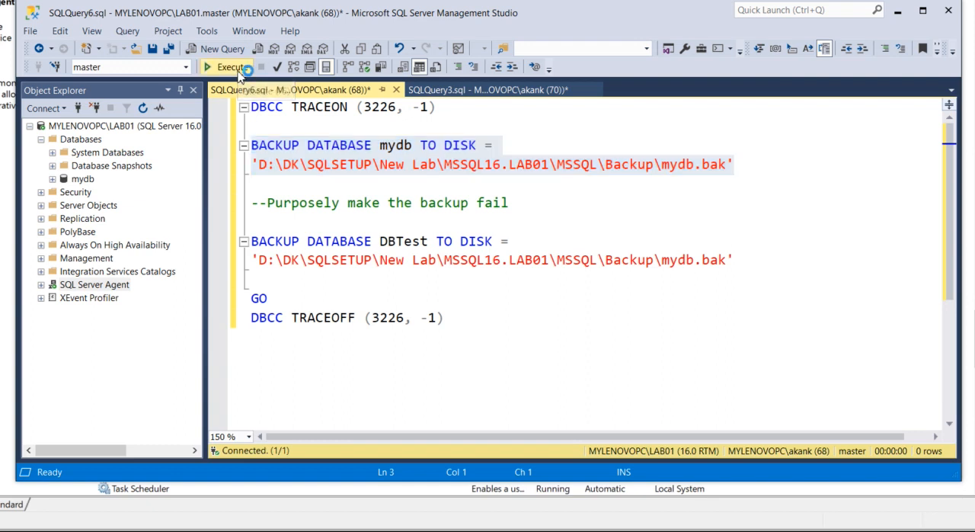
click(226, 67)
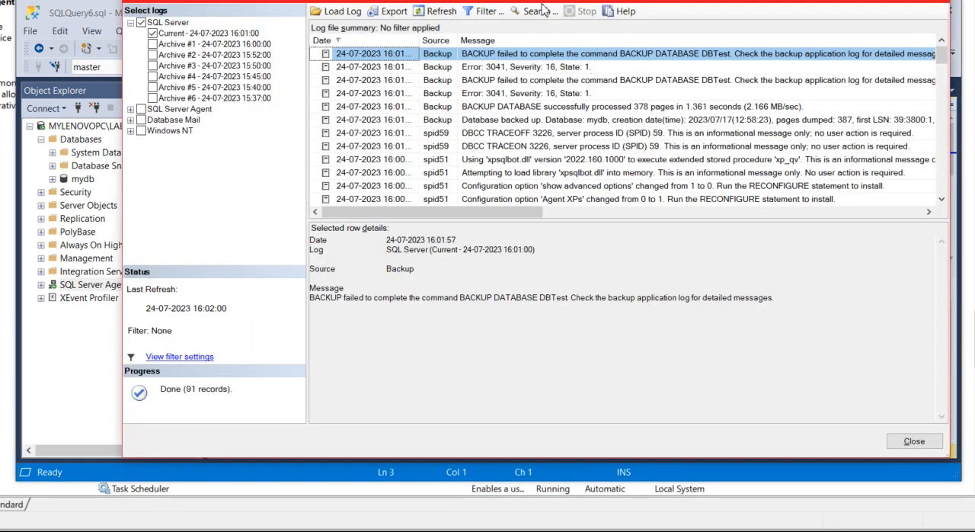
click(439, 11)
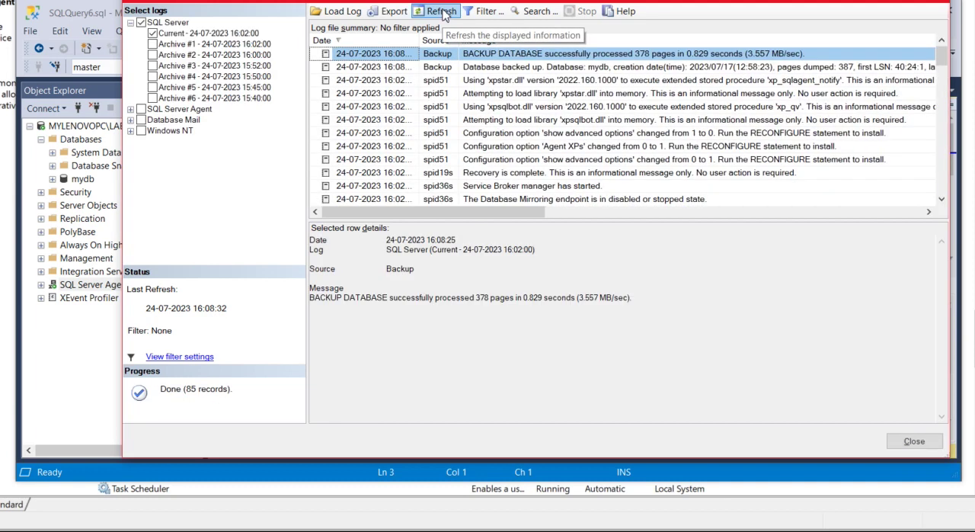
mouse_move(713, 52)
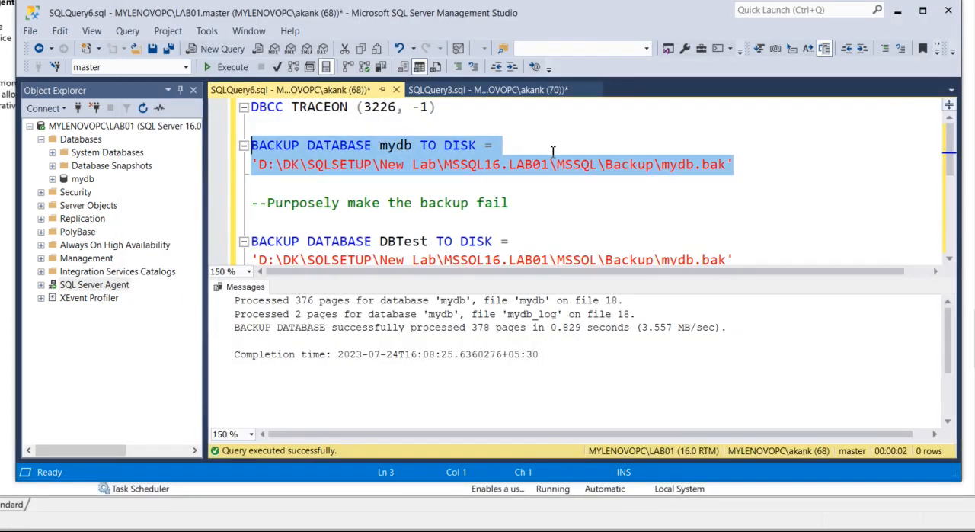
click(230, 67)
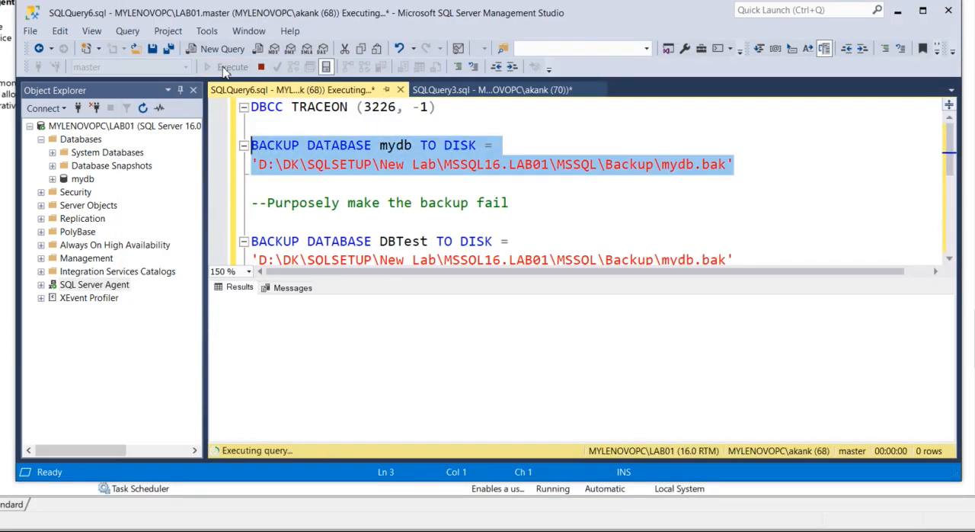
Check the error log for the new mydb backup, then run DBCC TRACEON (3226, -1) globally.
click(229, 67)
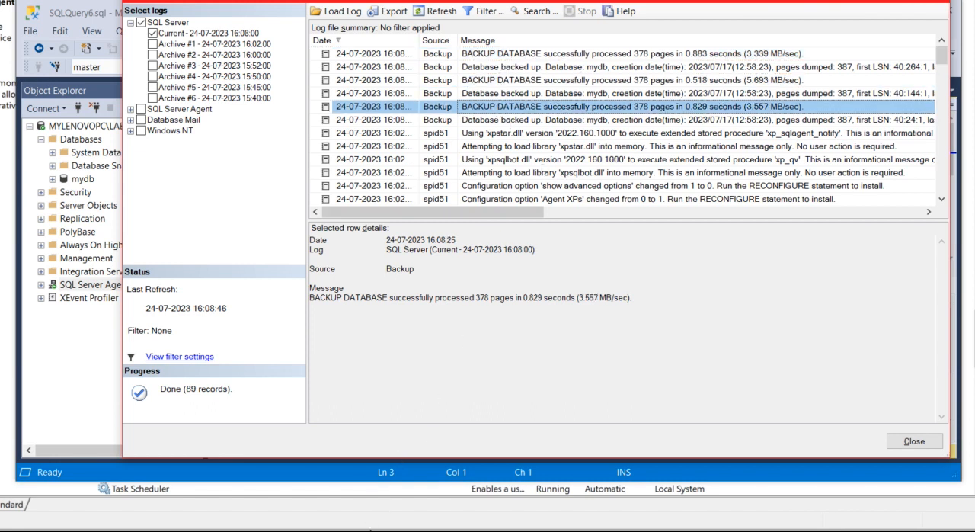
mouse_move(316, 506)
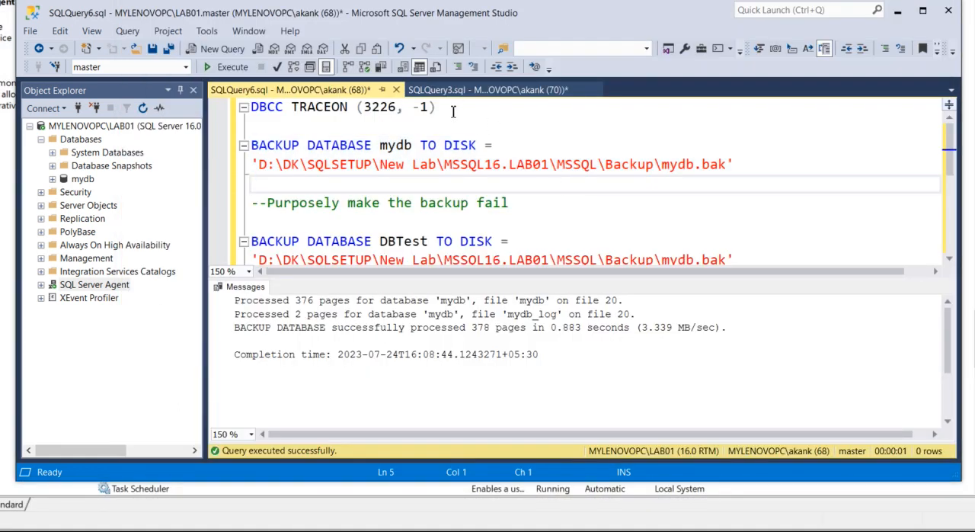
drag(250, 106, 435, 106)
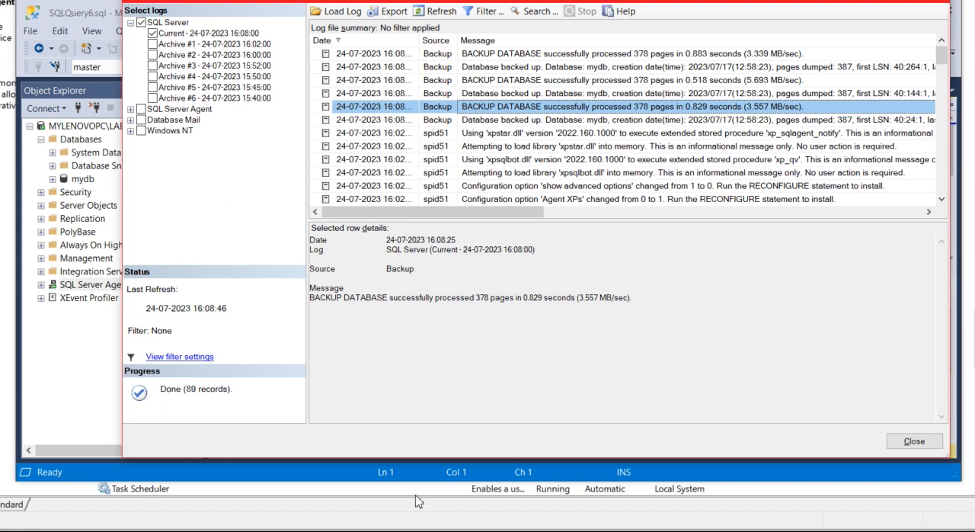
click(914, 442)
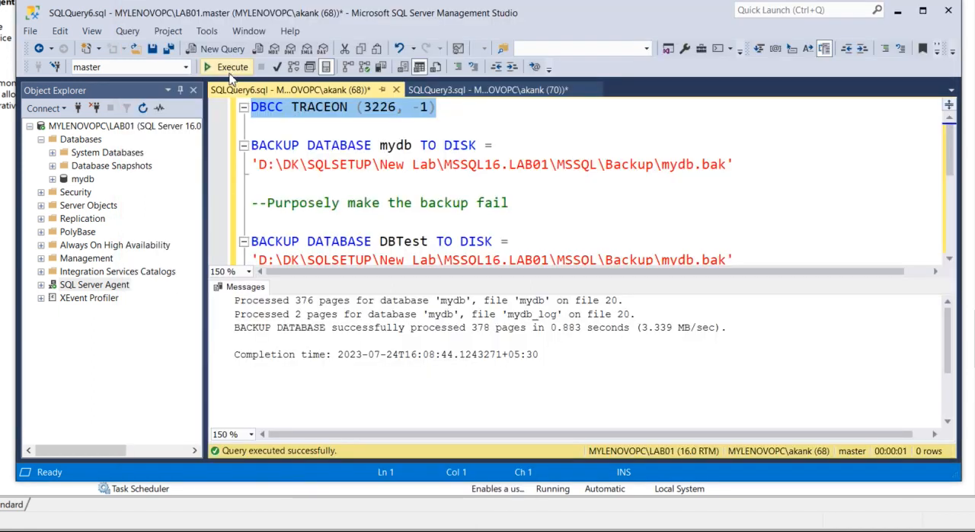
click(233, 67)
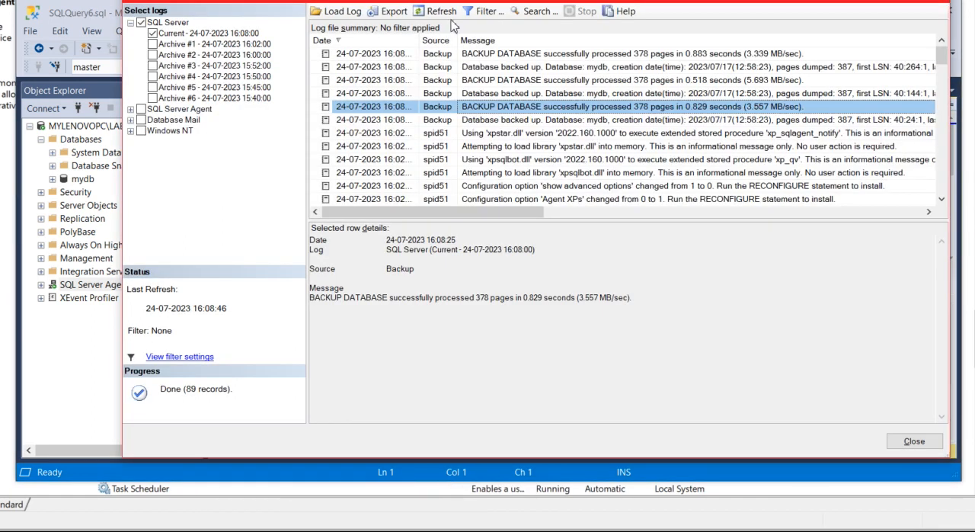
Rerun the mydb backup with trace flag 3226 on and refresh the error log to confirm.
click(439, 11)
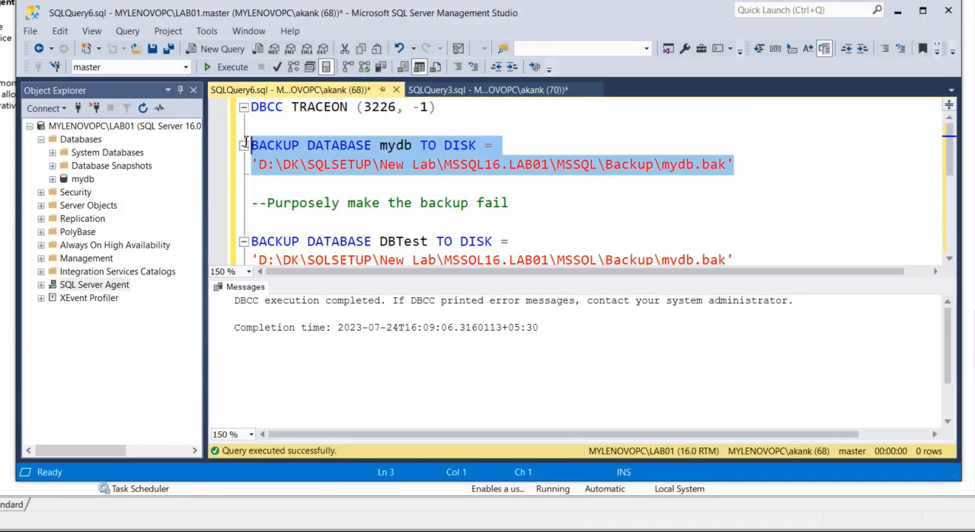
click(224, 67)
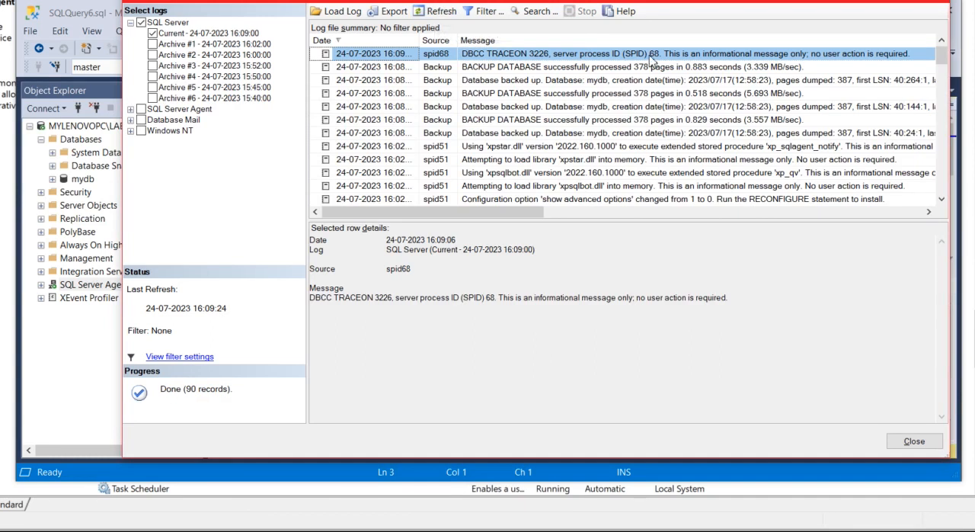
mouse_move(576, 64)
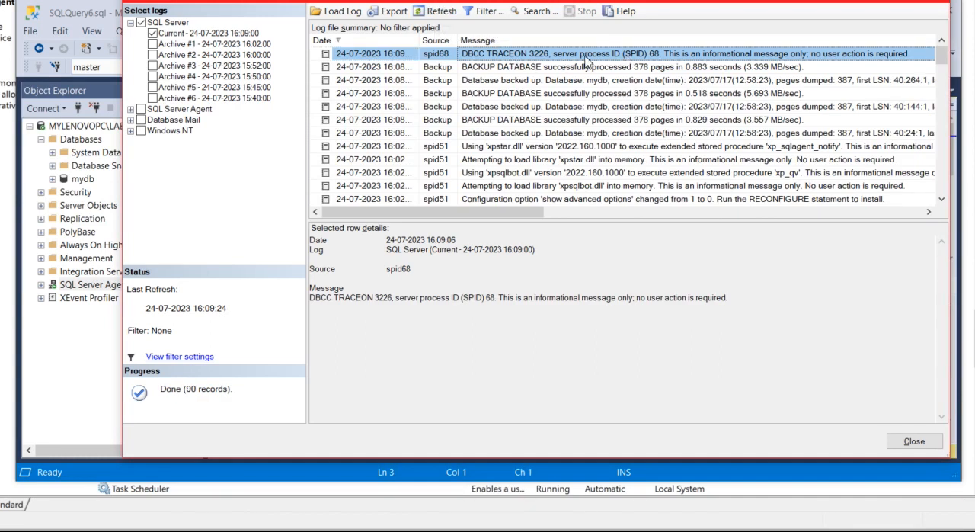
click(442, 10)
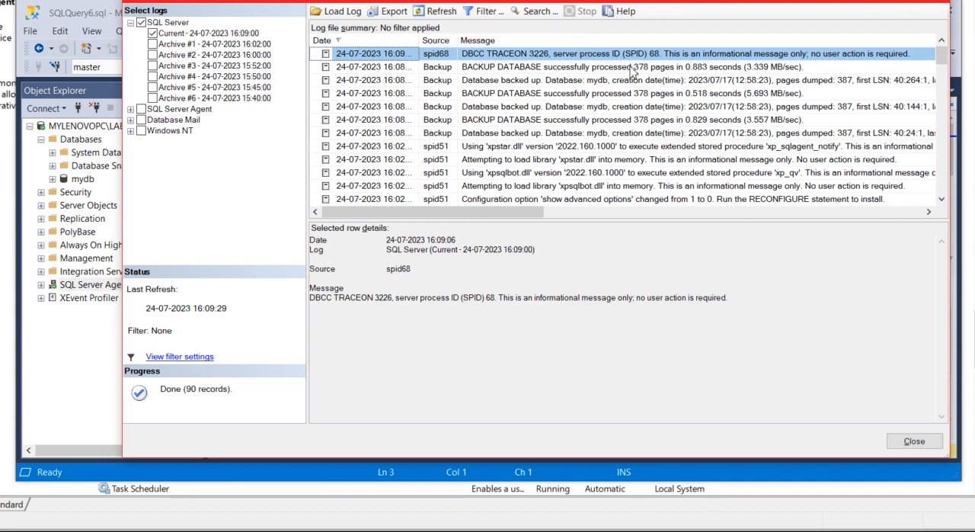
mouse_move(407, 387)
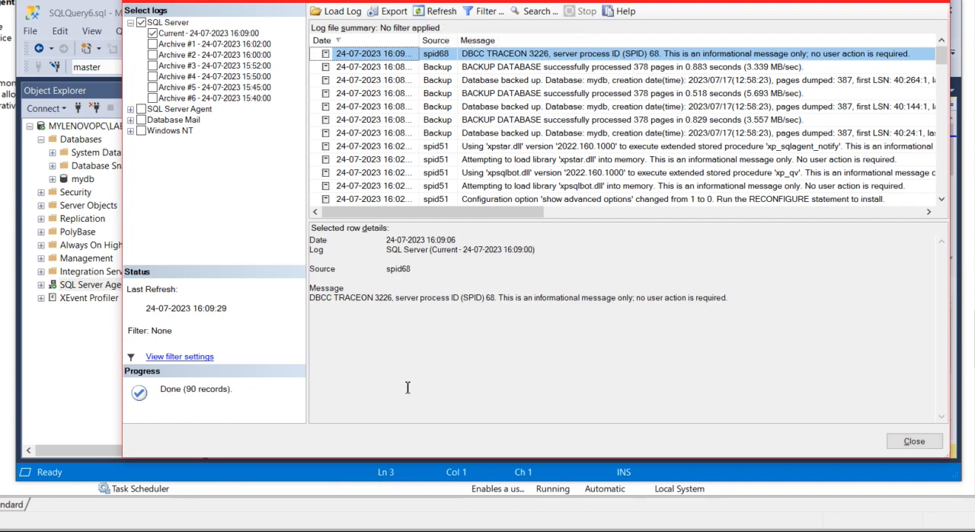
click(936, 442)
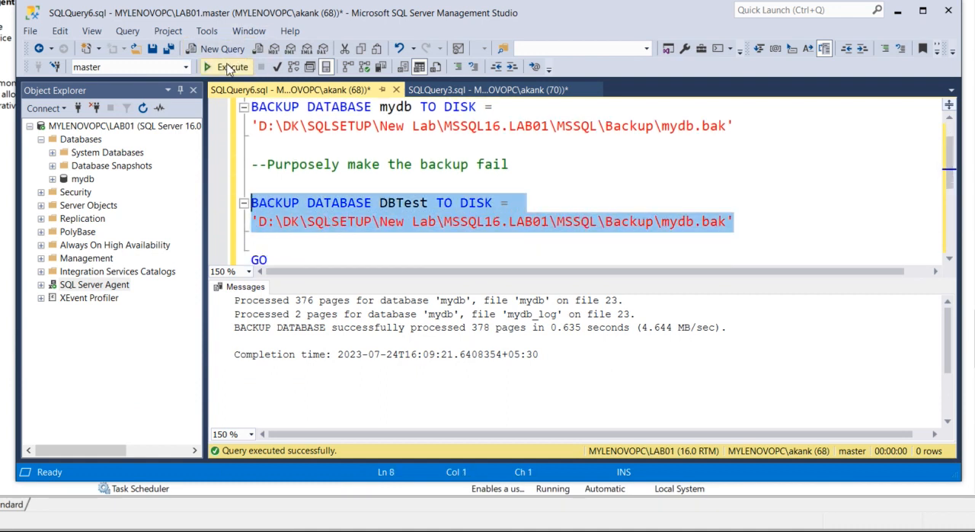
Run the failing BACKUP DATABASE DBTest, view its failure entries in the log, then show the SQLQuery3 notes.
click(228, 67)
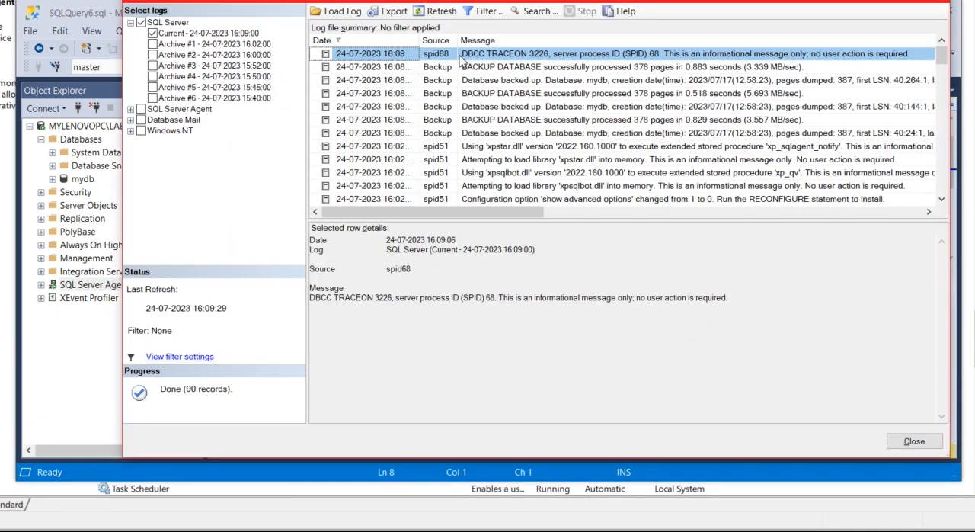
click(439, 11)
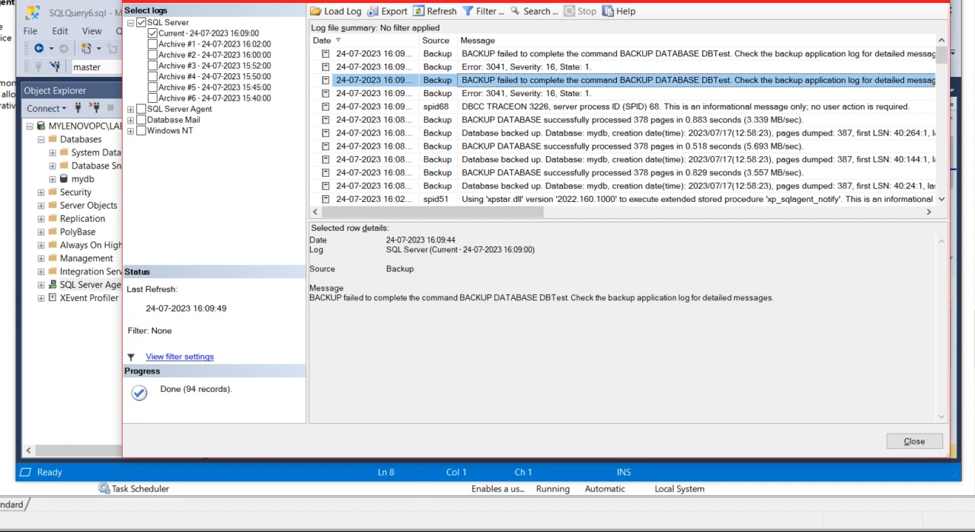
click(935, 440)
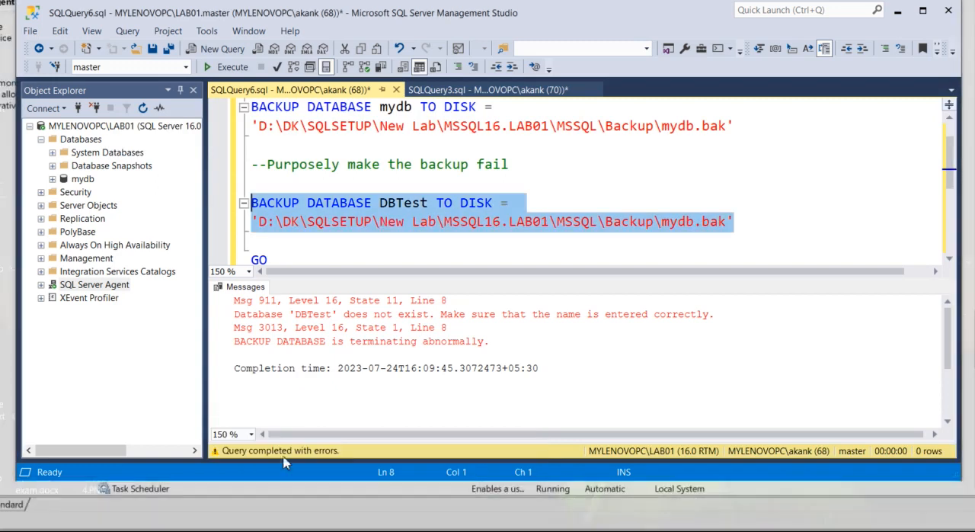
click(487, 89)
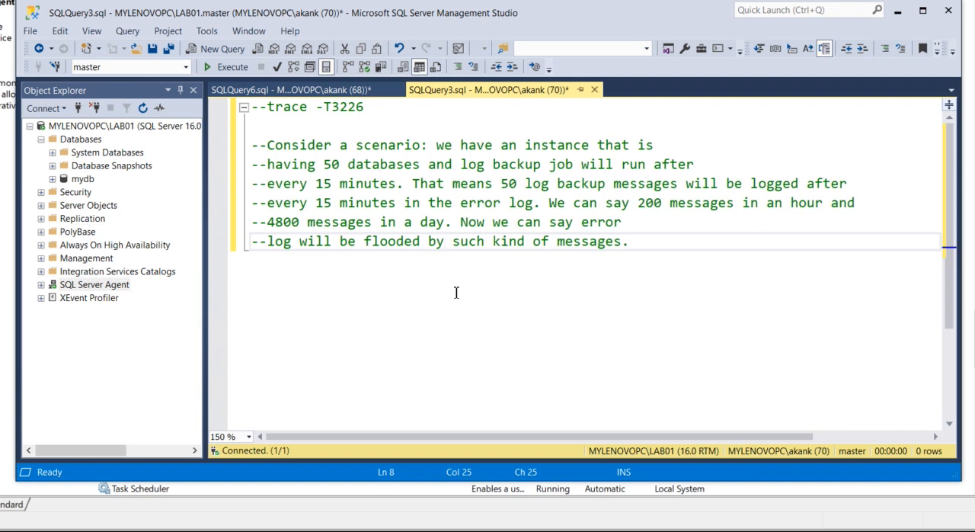
click(289, 89)
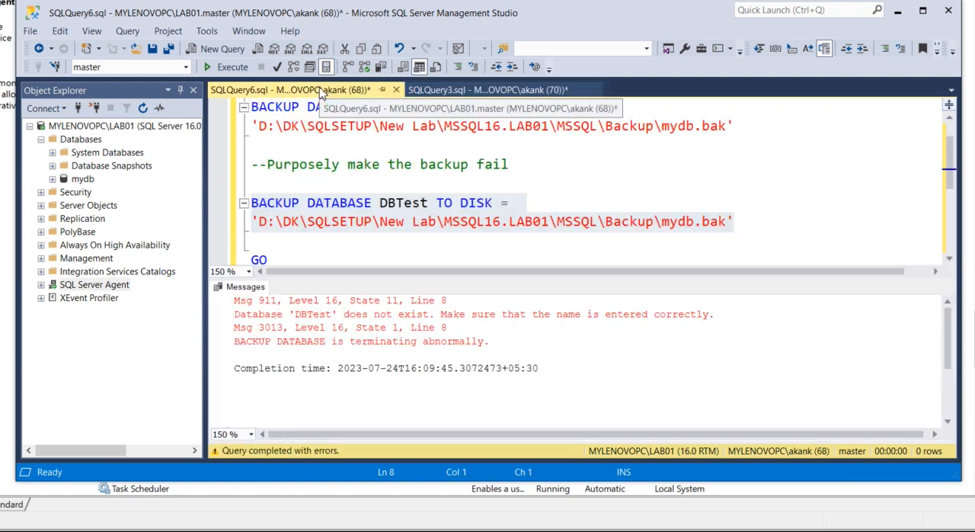
drag(252, 201, 733, 222)
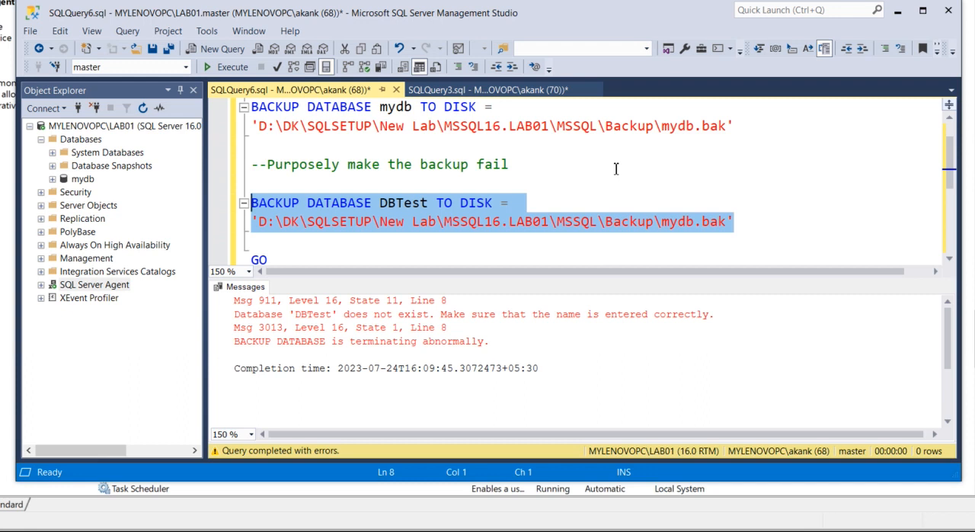
mouse_move(431, 355)
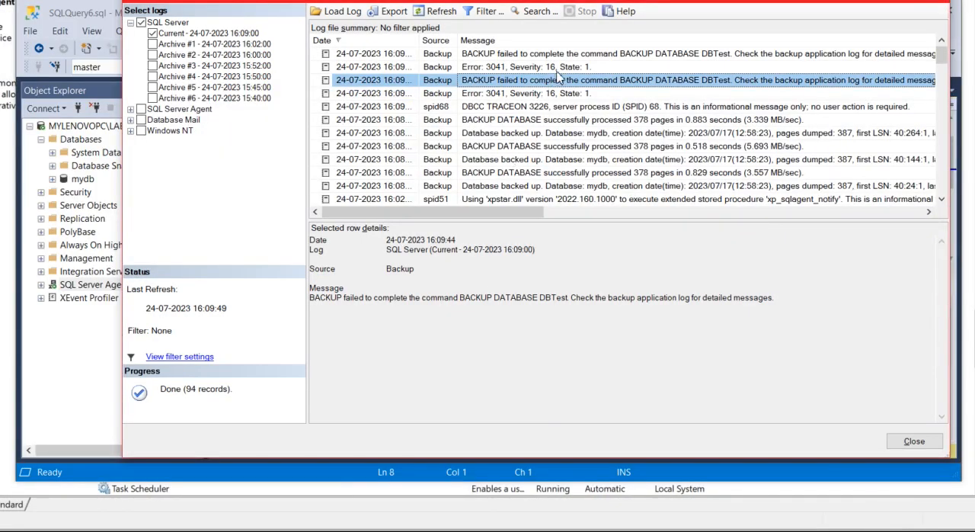
mouse_move(588, 81)
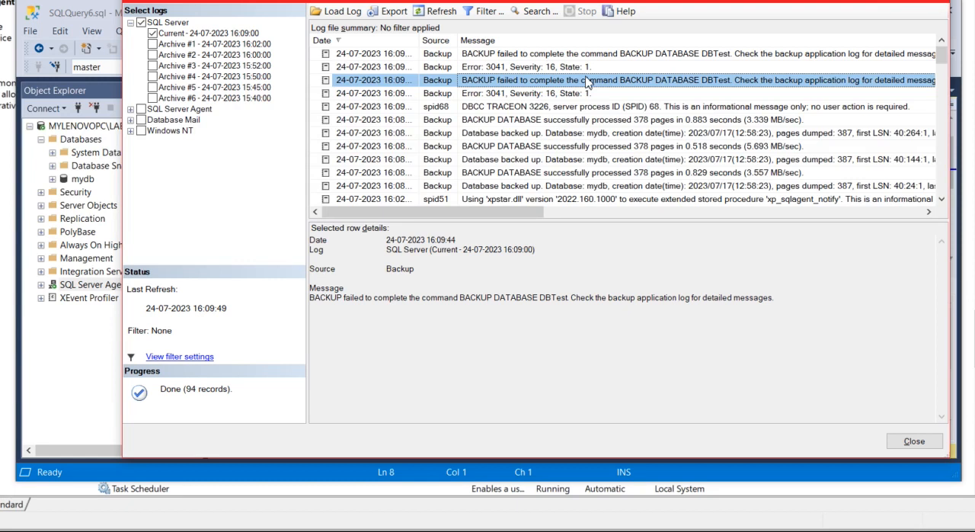
click(936, 440)
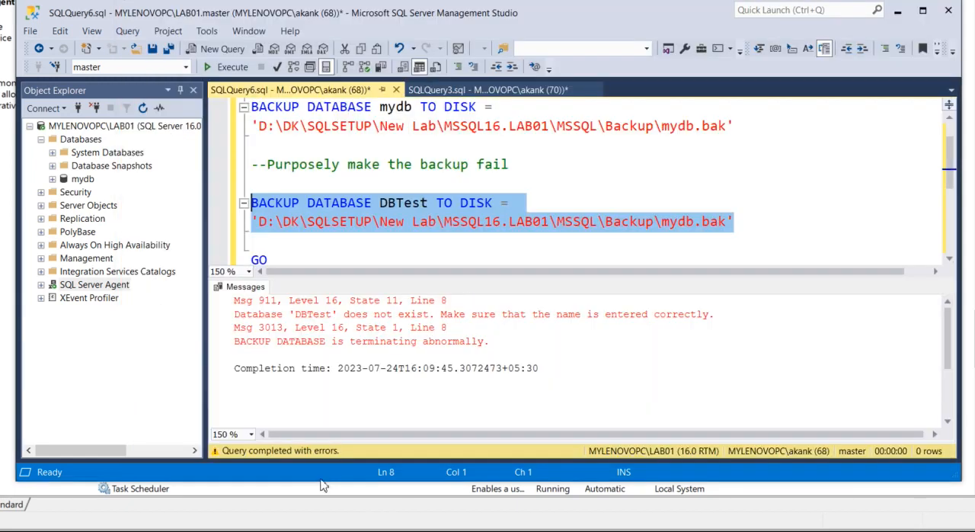
click(487, 88)
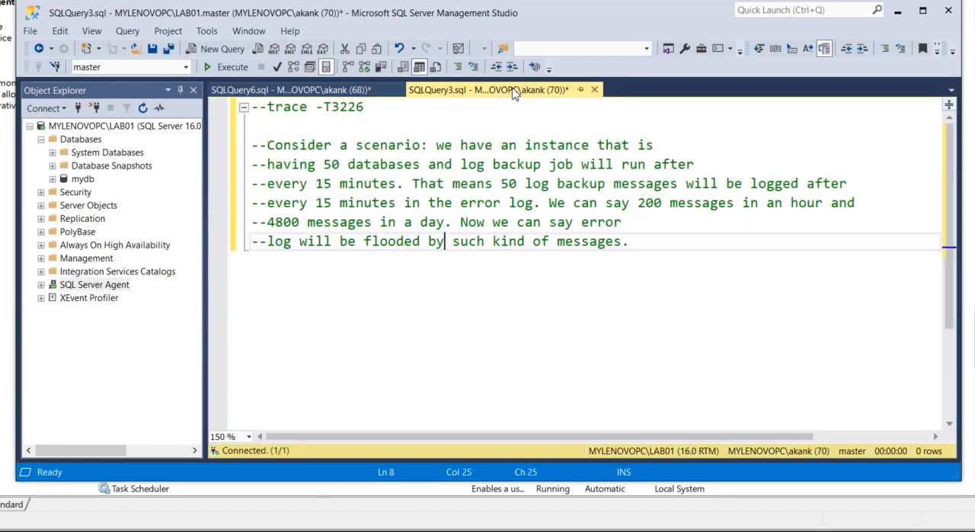
mouse_move(472, 283)
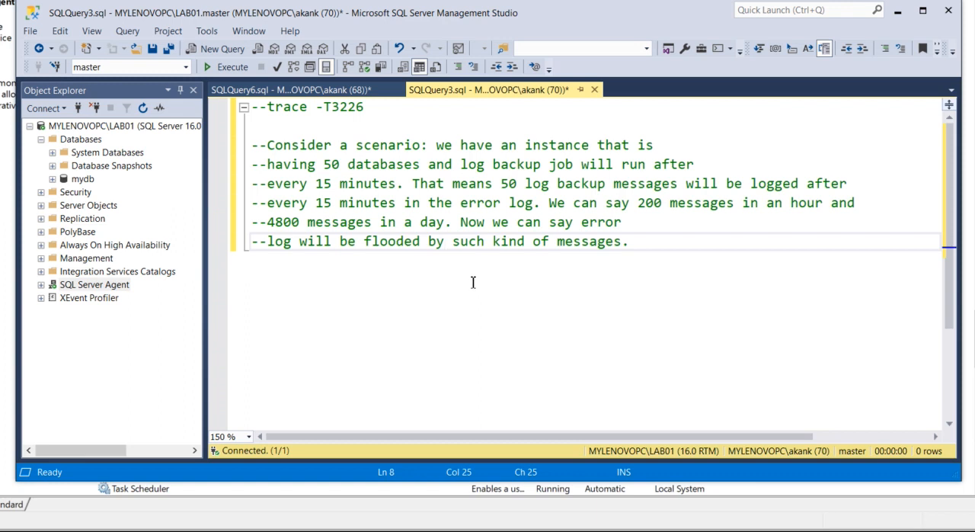